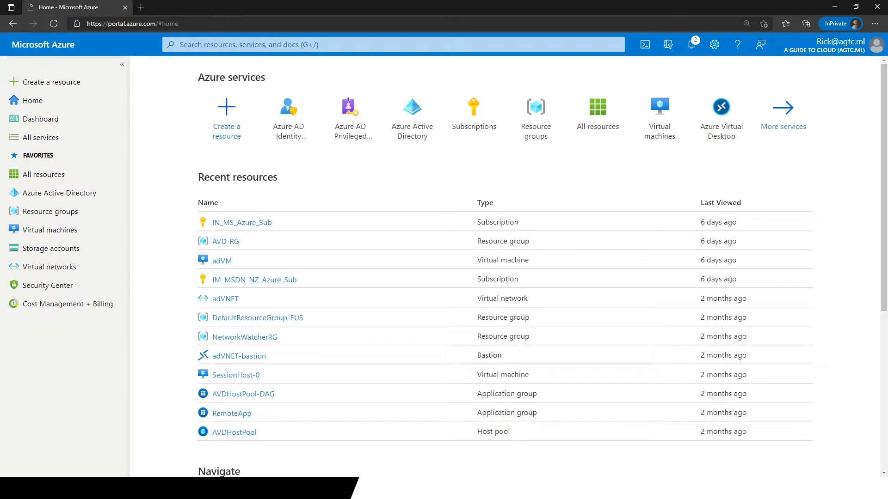
Search 'nsg' and go to the Network security groups service, which lists no groups yet
type("nsg")
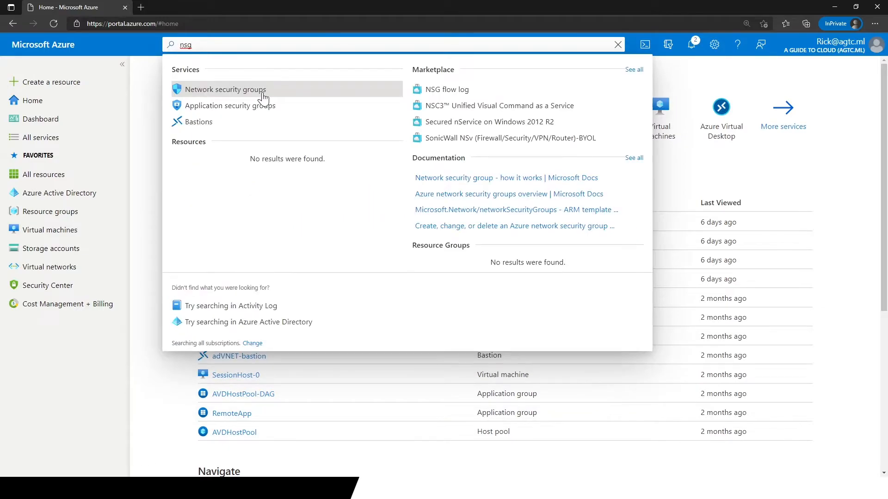
left_click(226, 89)
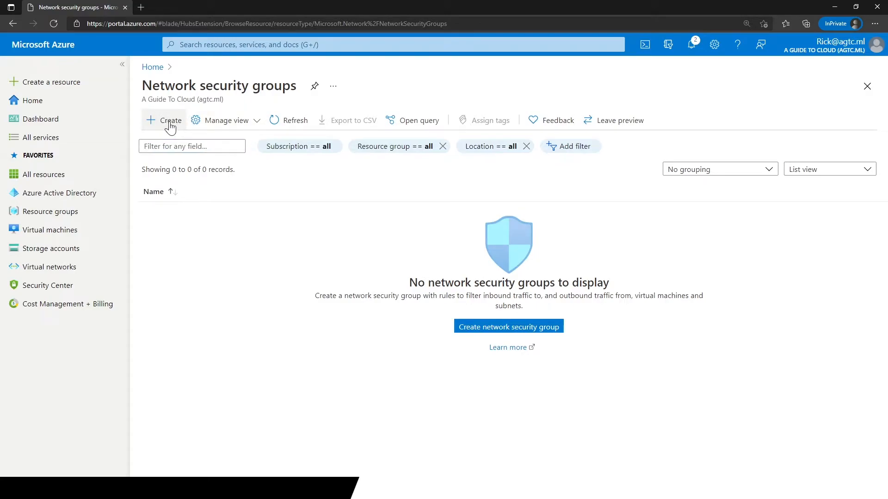
Create network security group 'samplensg' in new-rg, East US, then go to its inbound security rules
left_click(165, 120)
type("samplensg")
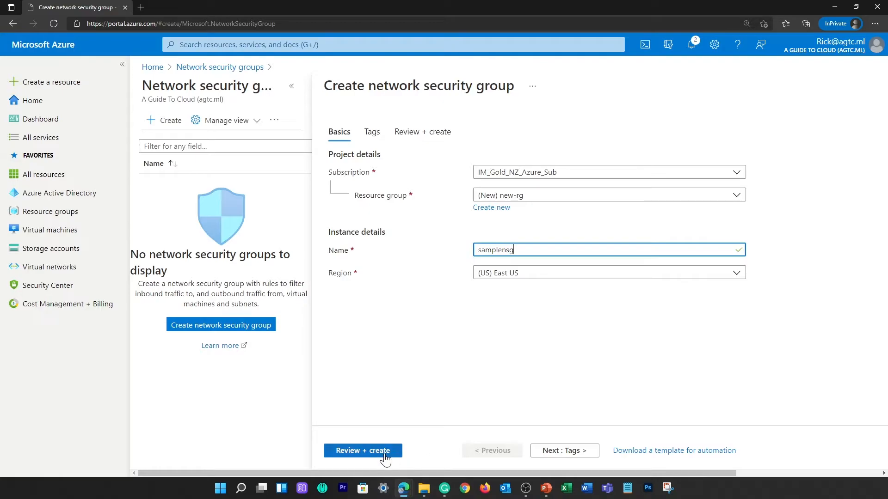
left_click(363, 450)
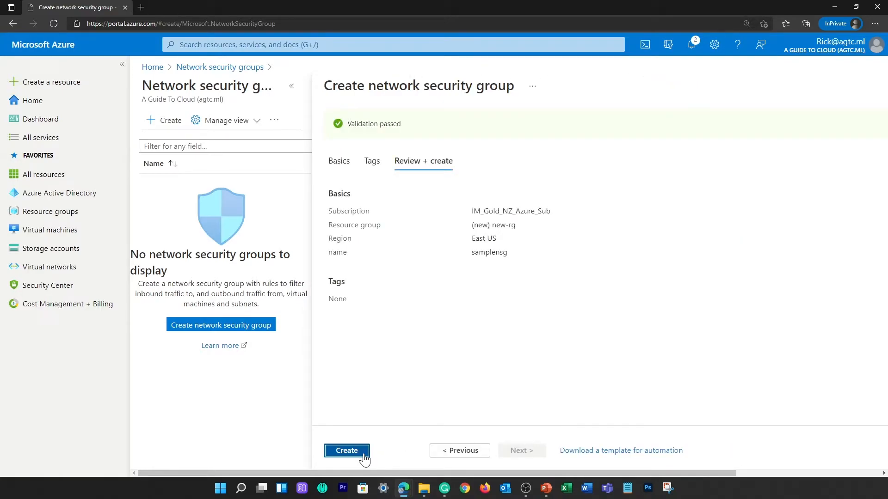
left_click(346, 450)
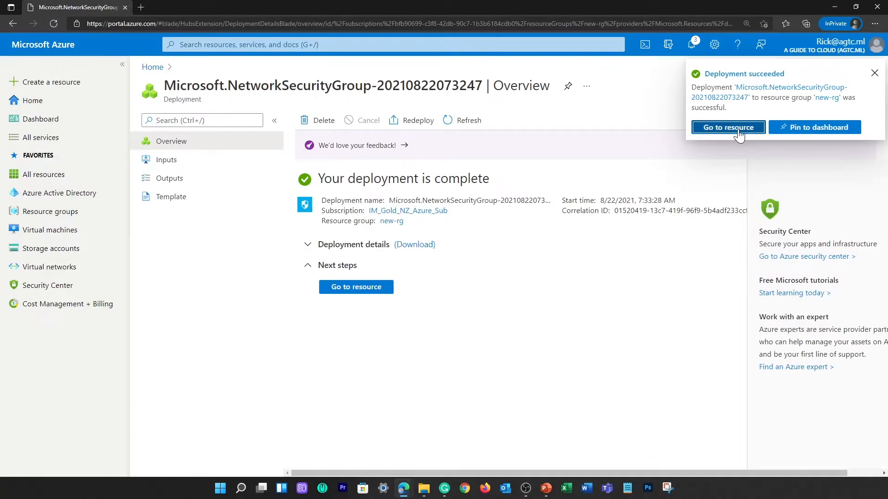
left_click(728, 126)
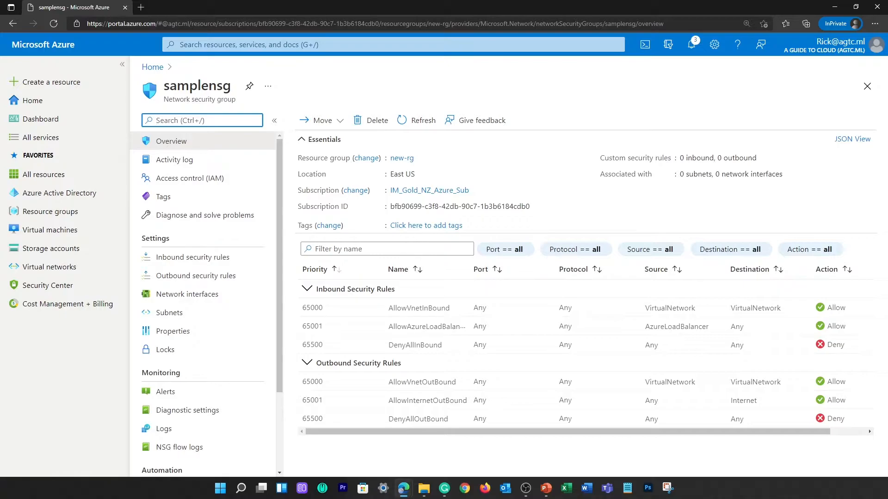
mouse_move(192, 257)
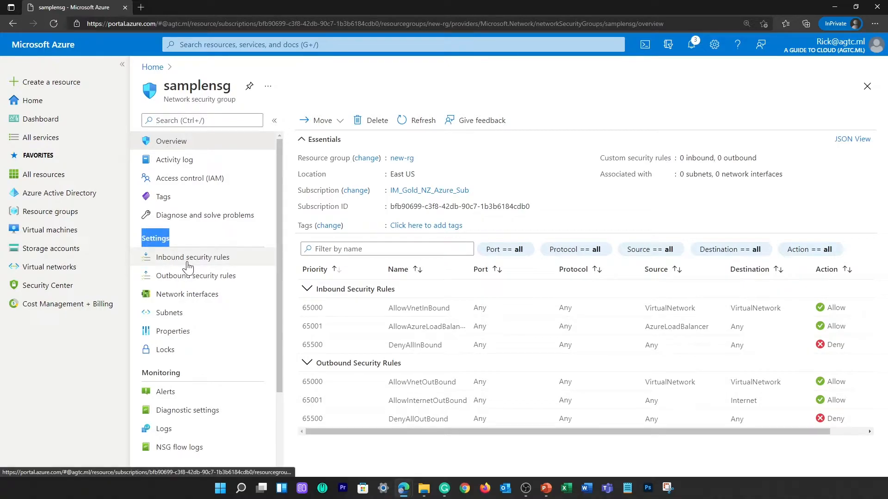
left_click(195, 275)
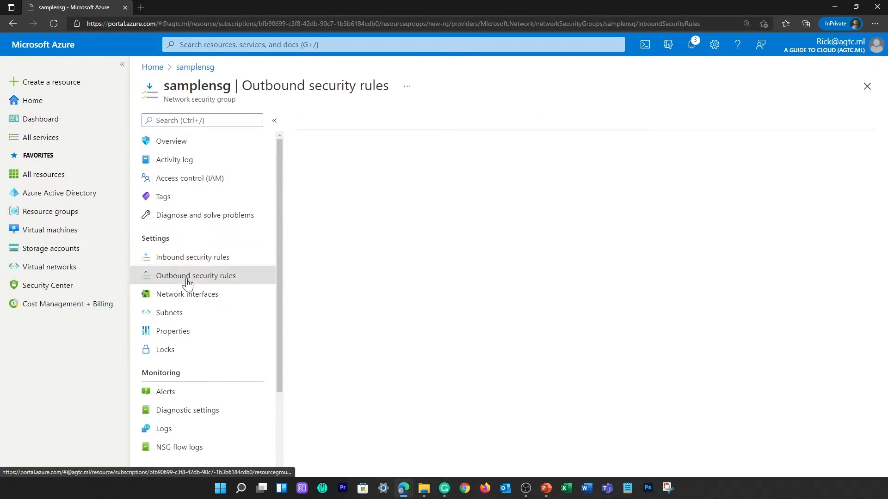
Review samplensg's three default outbound rules, then return to its overview page
left_click(195, 276)
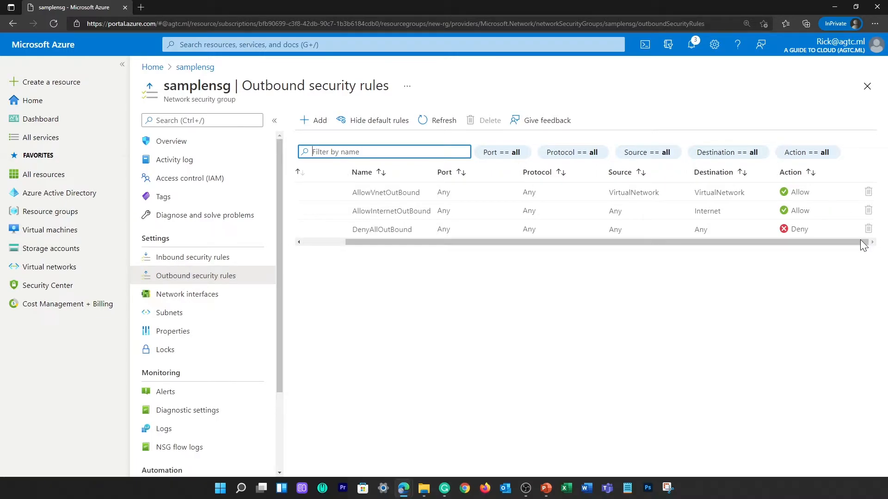
mouse_move(850, 209)
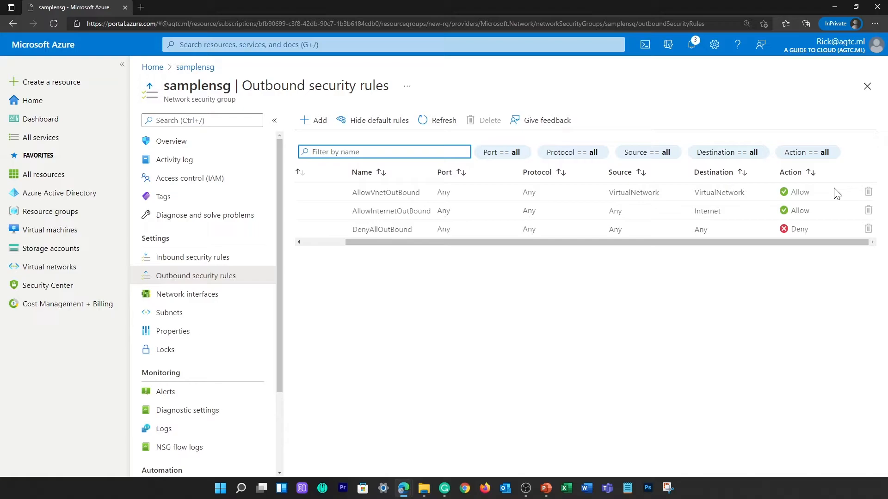
double_click(700, 228)
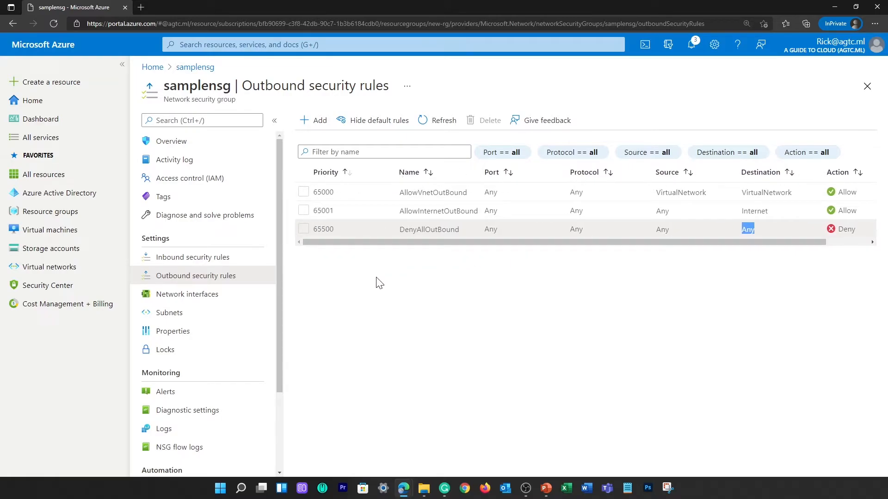
left_click(170, 141)
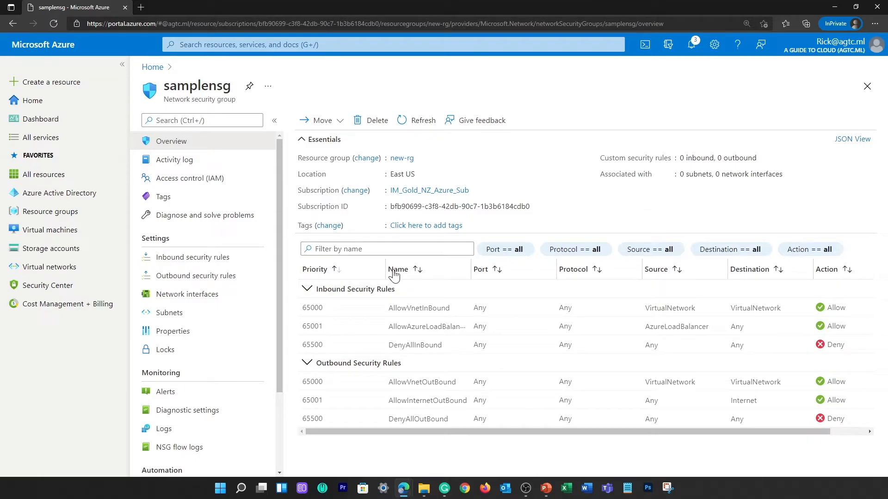
left_click(398, 269)
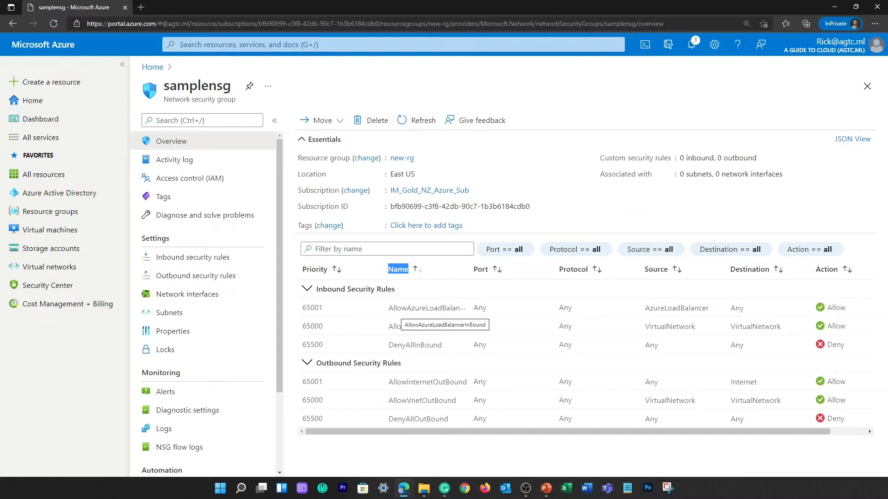
mouse_move(427, 322)
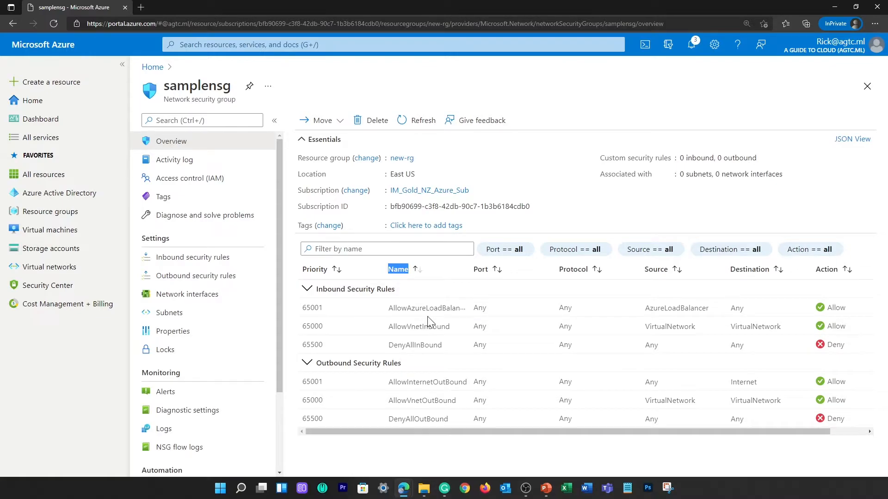
left_click(316, 269)
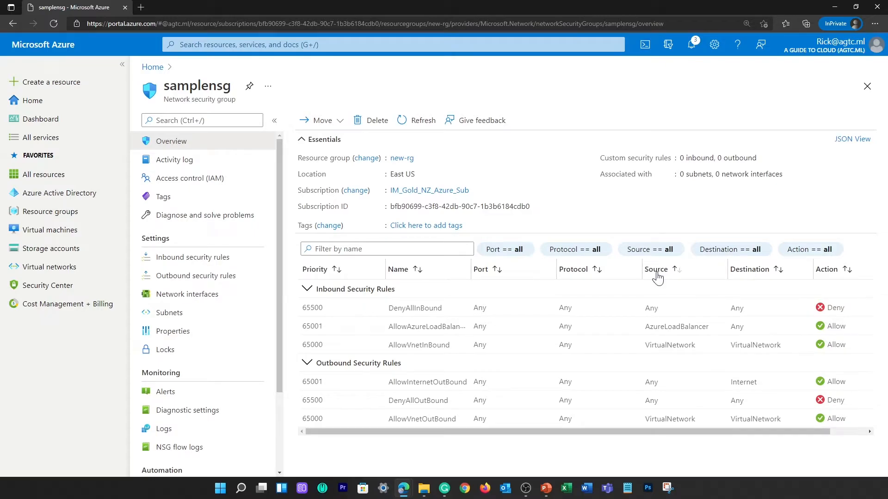
left_click(656, 269)
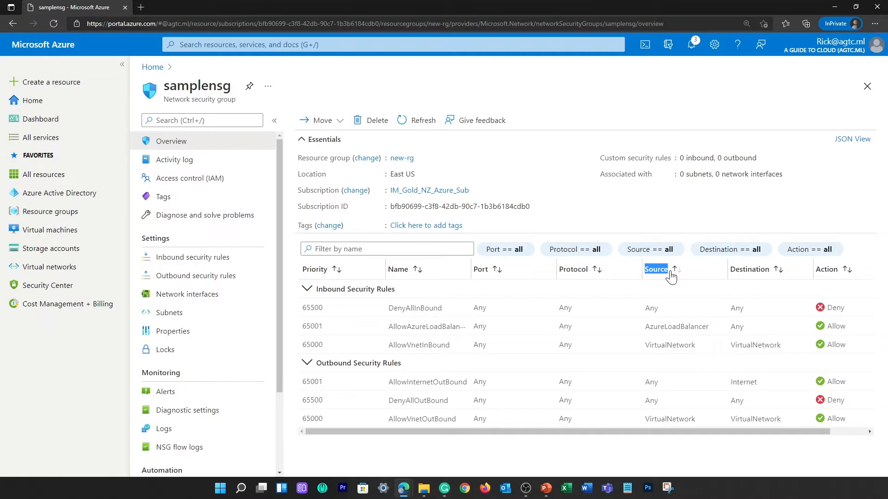
mouse_move(562, 276)
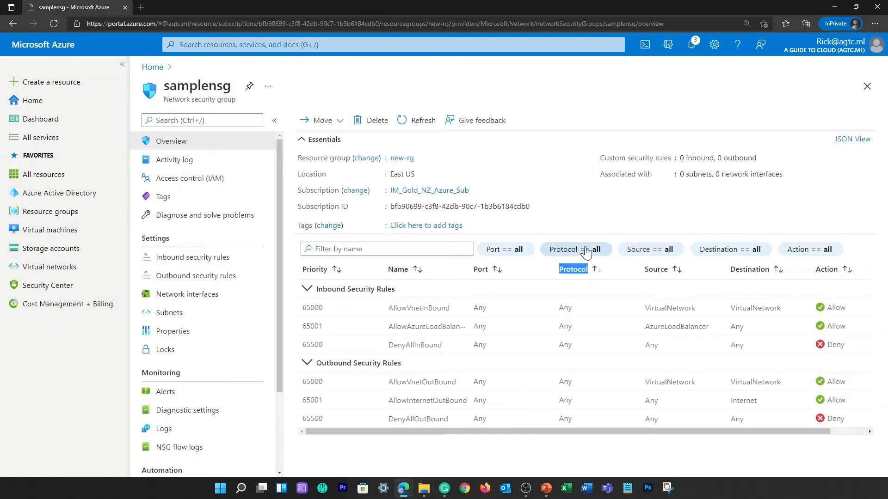
mouse_move(505, 339)
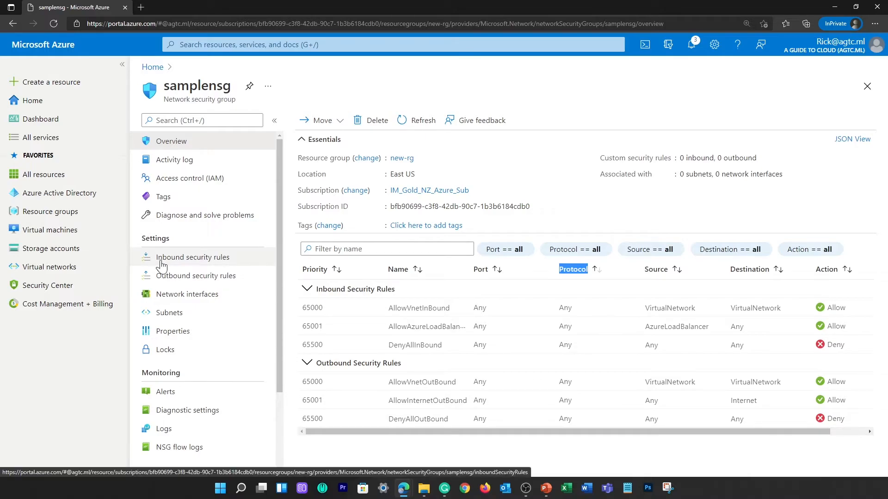
Check samplensg's default inbound rules, then show its outbound rules sorted by Action
left_click(192, 257)
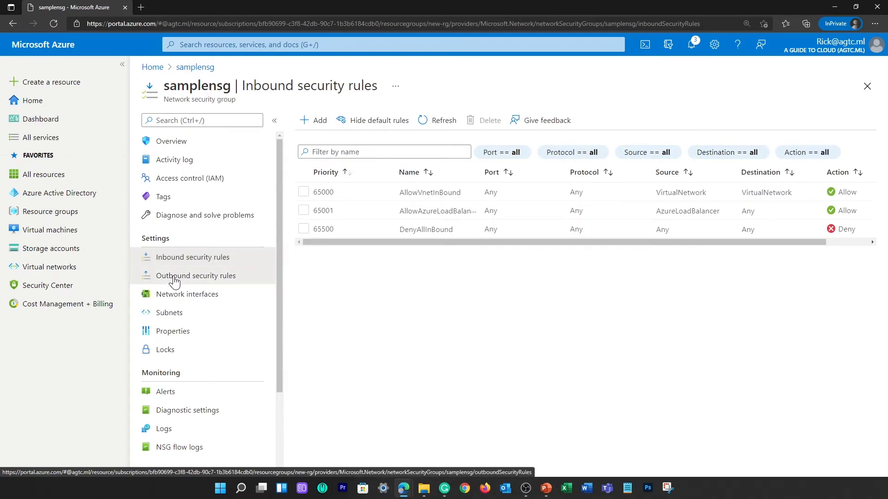
left_click(196, 275)
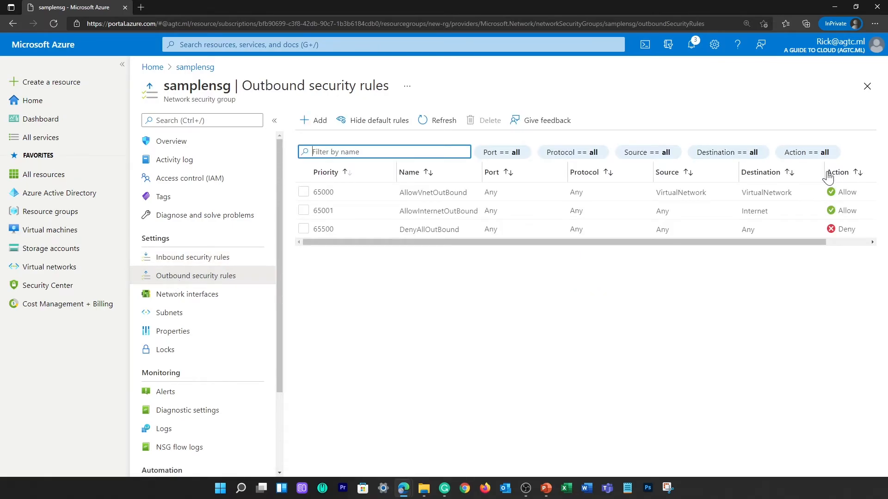
left_click(838, 172)
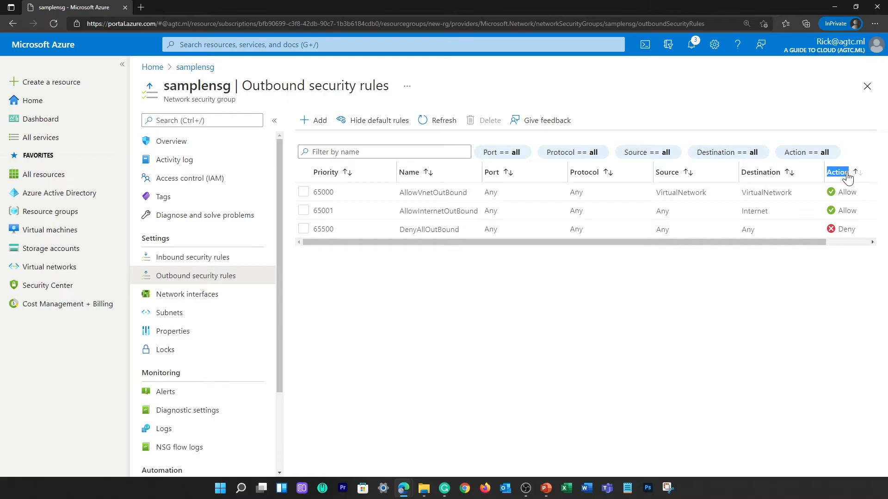